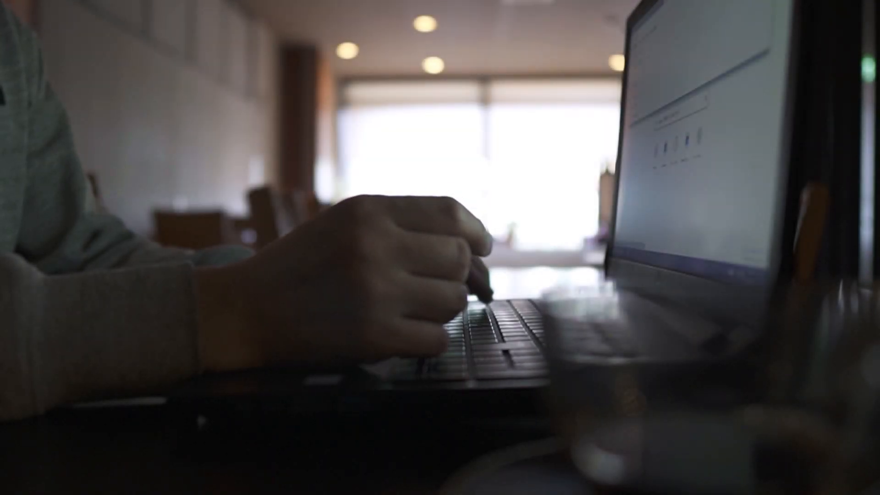
type("Restaurant IOMAN")
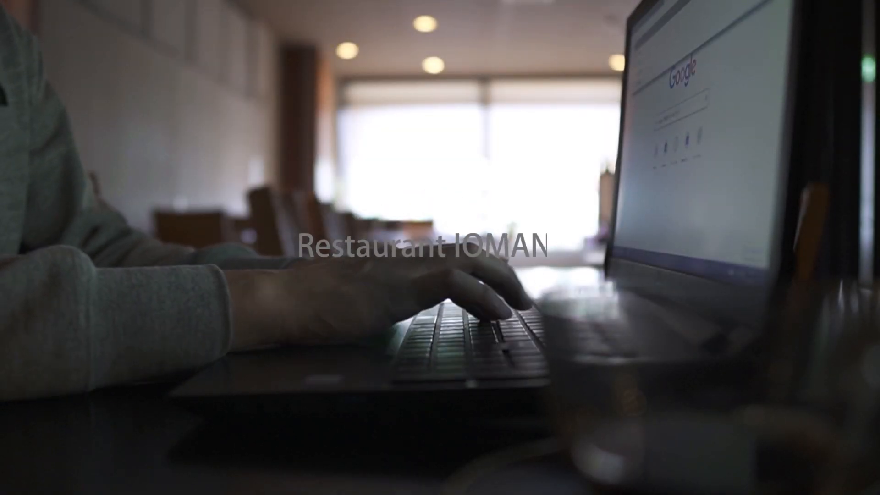